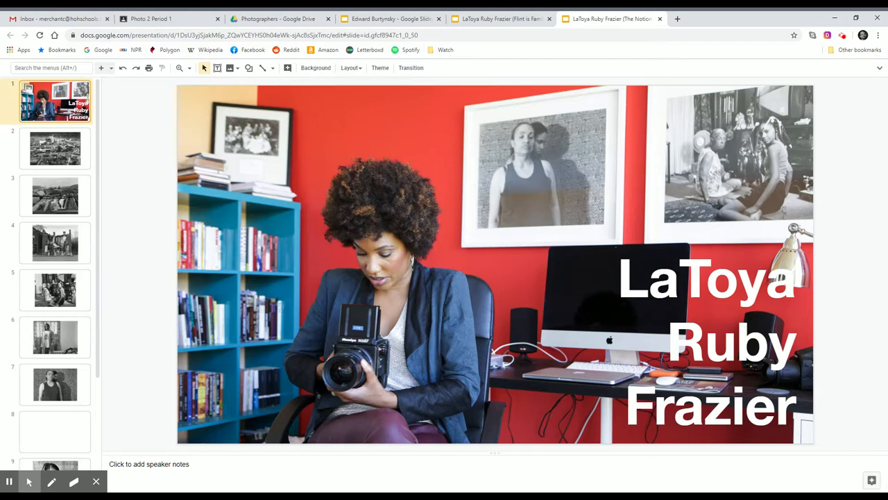
# - Page from the steel mill aerial through house, family and robe portraits to the woman with bangs
pyautogui.click(55, 148)
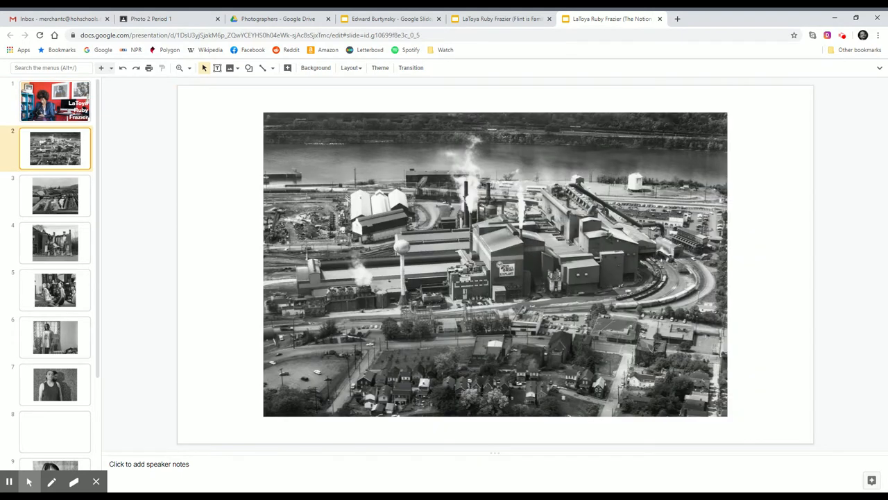
pyautogui.click(55, 196)
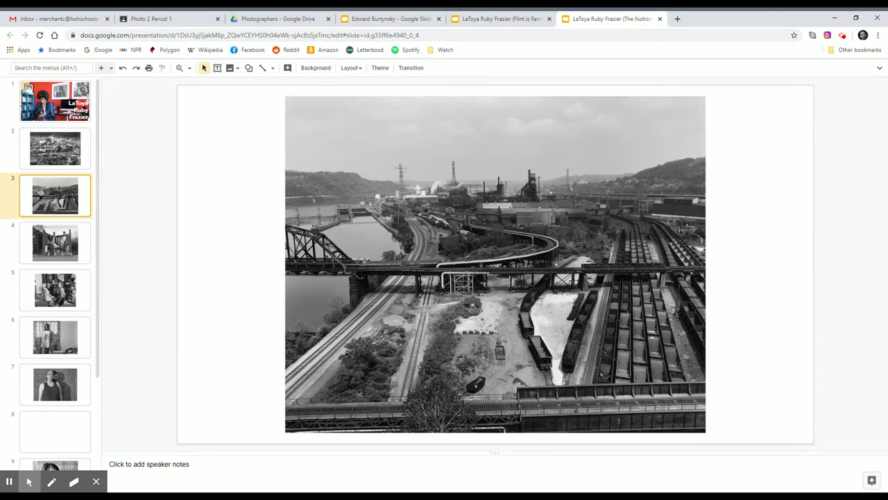
pyautogui.click(55, 243)
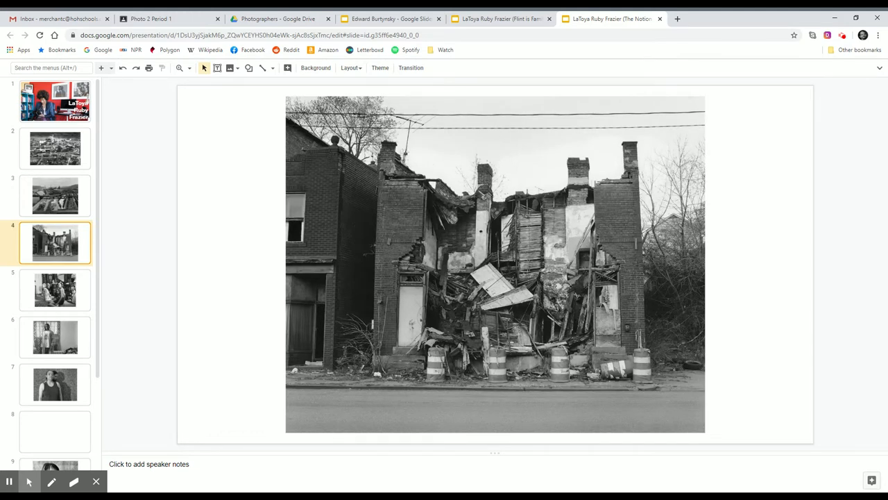
pyautogui.click(55, 290)
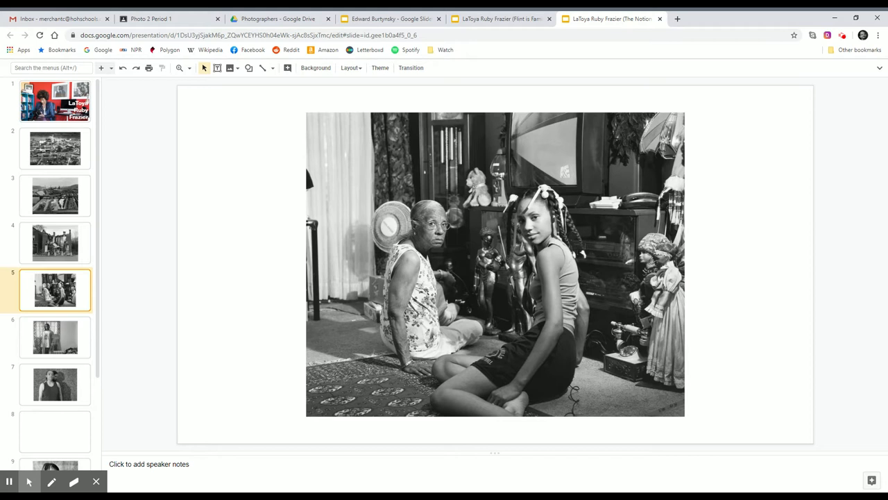
pyautogui.click(55, 338)
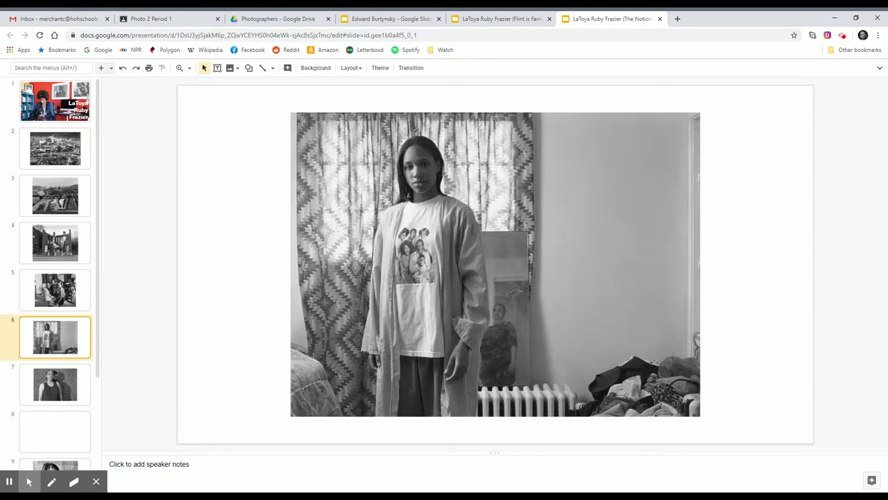
pyautogui.click(55, 431)
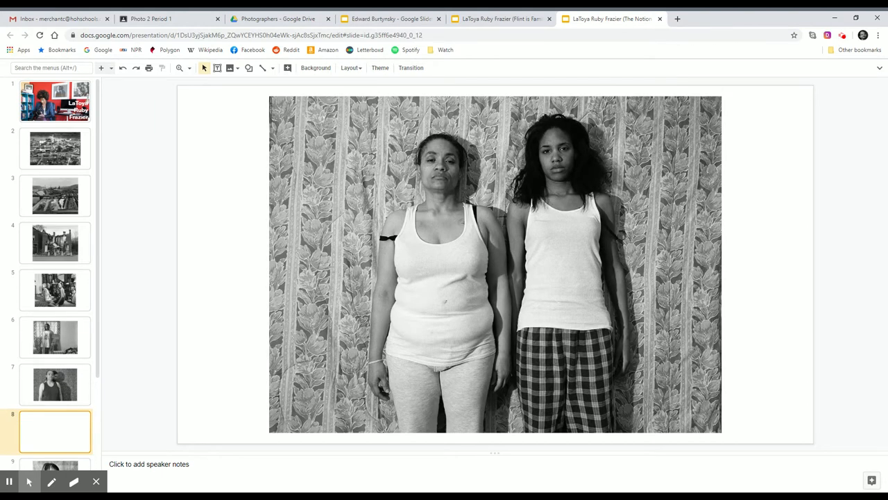
pyautogui.click(55, 439)
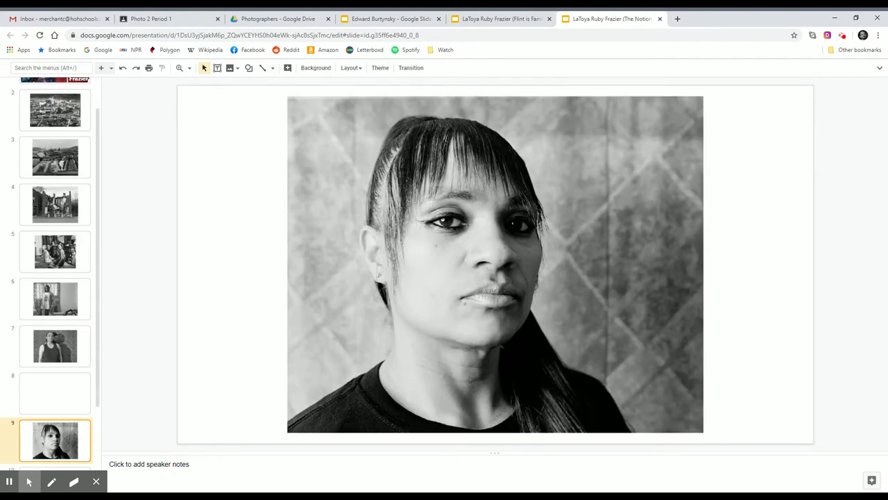
# - Show slide 10, the lamp-lit nightstand with framed family portraits
pyautogui.click(55, 440)
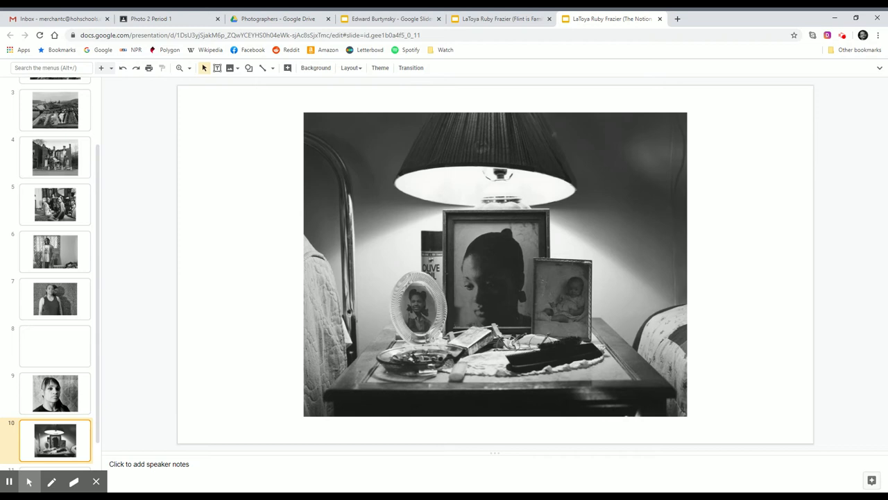
# - Advance to slide 11, the diptych of a patient's back beside rubble
pyautogui.click(55, 448)
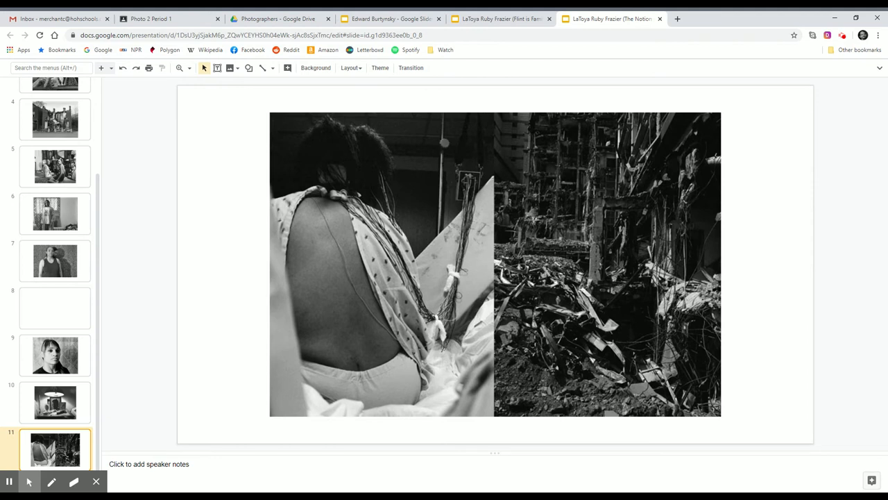
pyautogui.moveTo(146, 120)
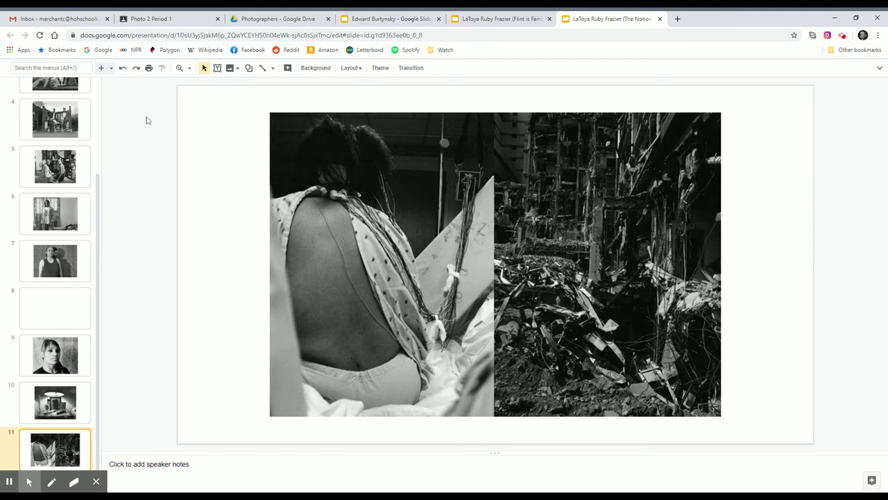
pyautogui.moveTo(486, 76)
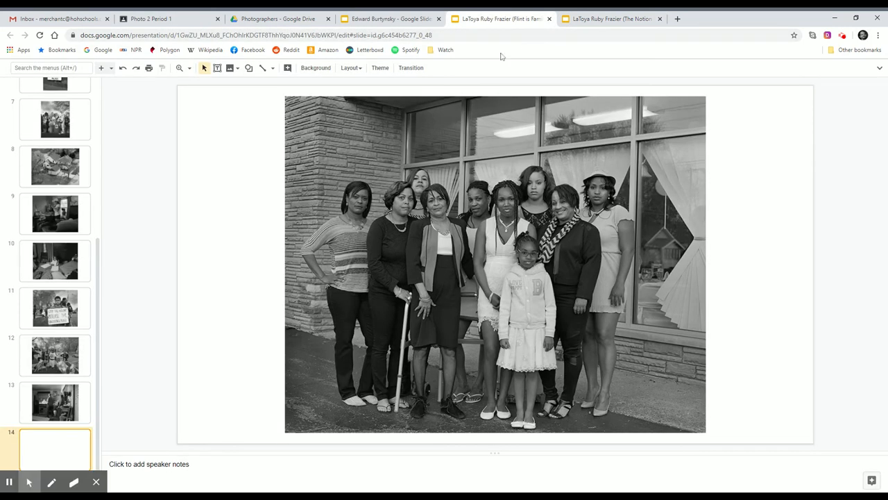
# - Page through the two women and girl, water tower aerial, footbridge, and LEAD filter sign
pyautogui.scroll(3)
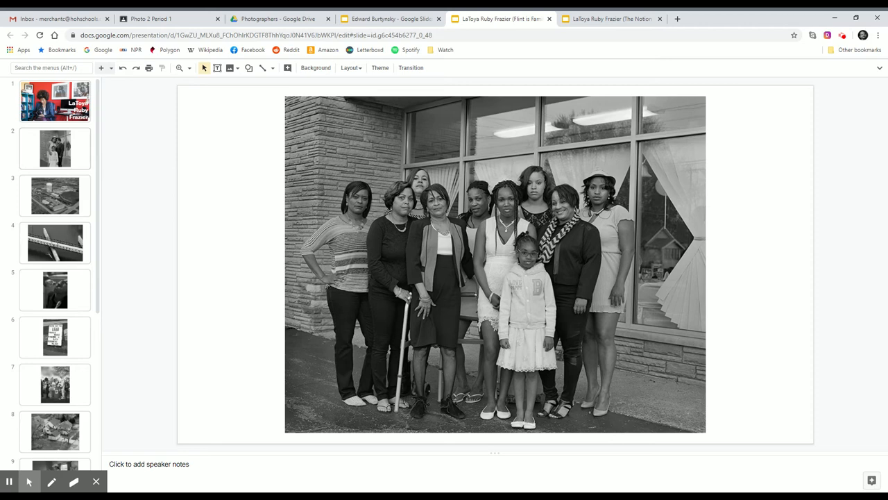
pyautogui.click(55, 148)
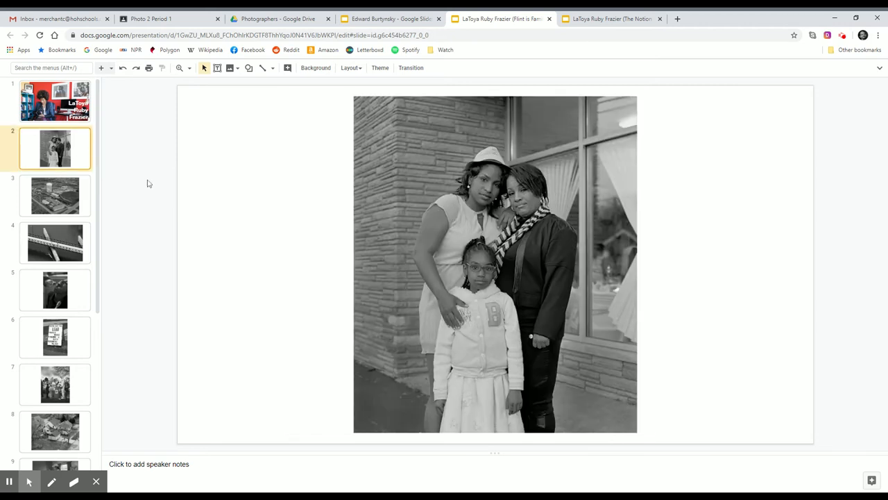
pyautogui.moveTo(149, 197)
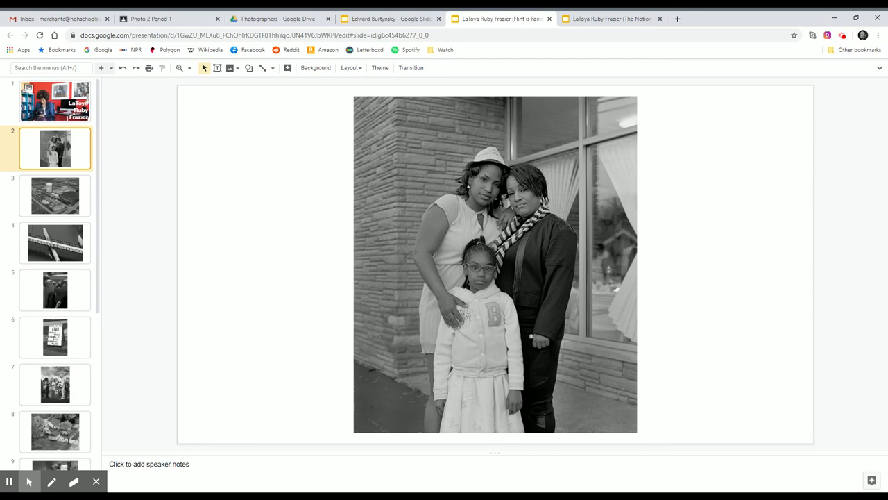
pyautogui.click(54, 196)
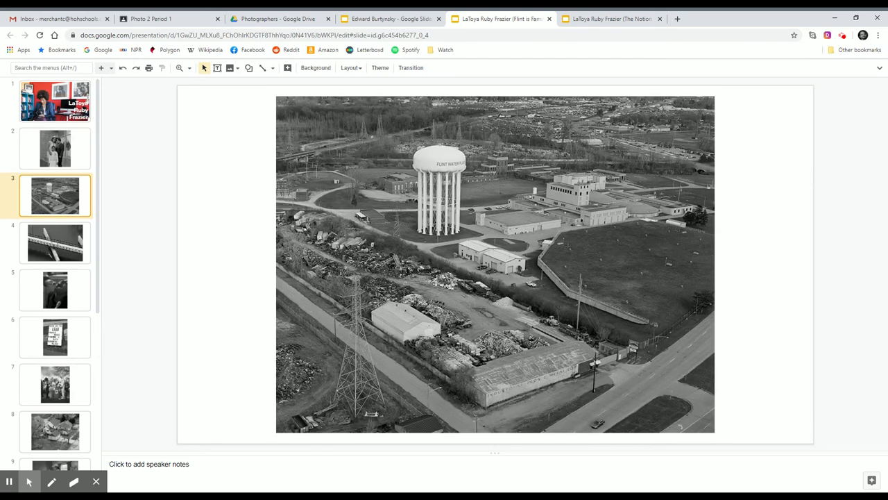
pyautogui.click(55, 242)
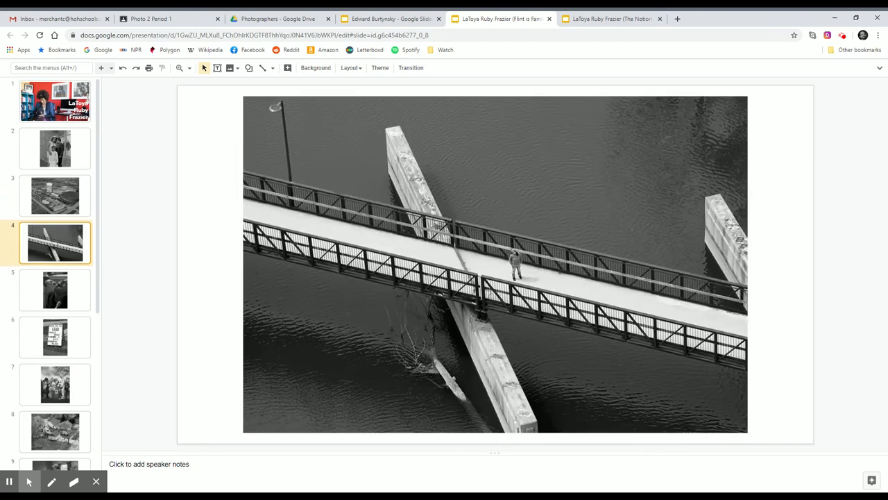
pyautogui.click(55, 289)
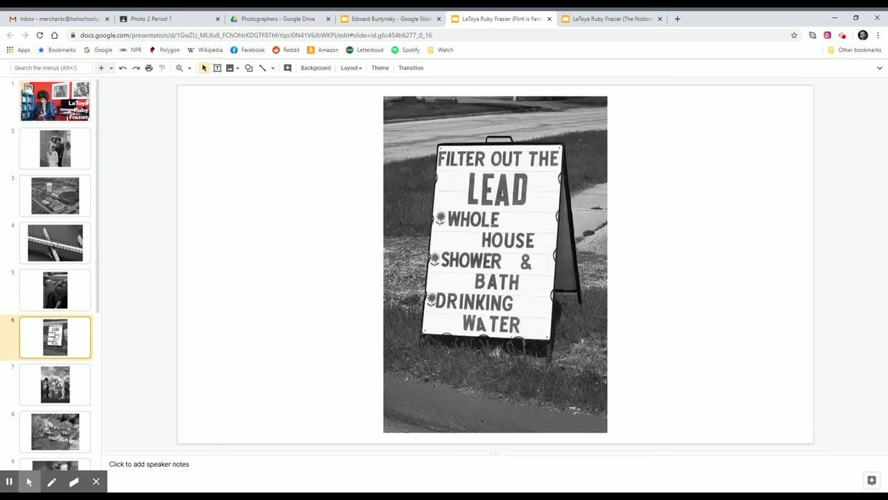
pyautogui.click(55, 385)
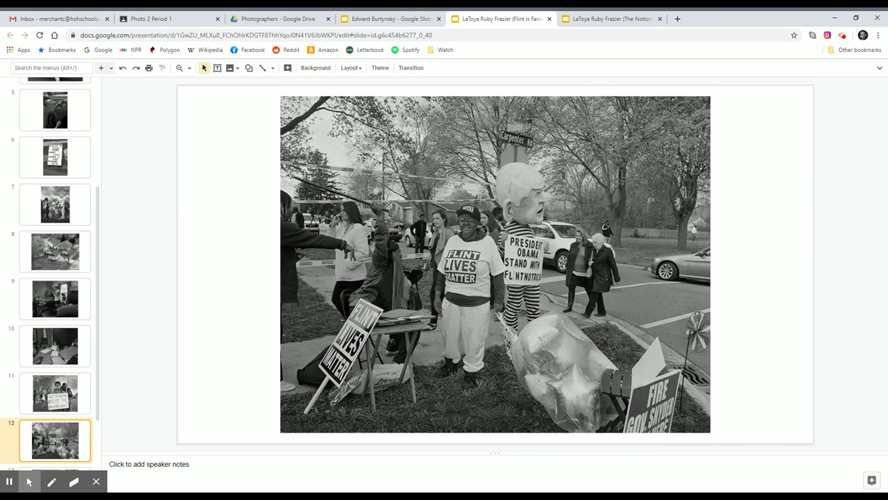
# - Go to slide 14, the group portrait outside the brick building
pyautogui.click(55, 440)
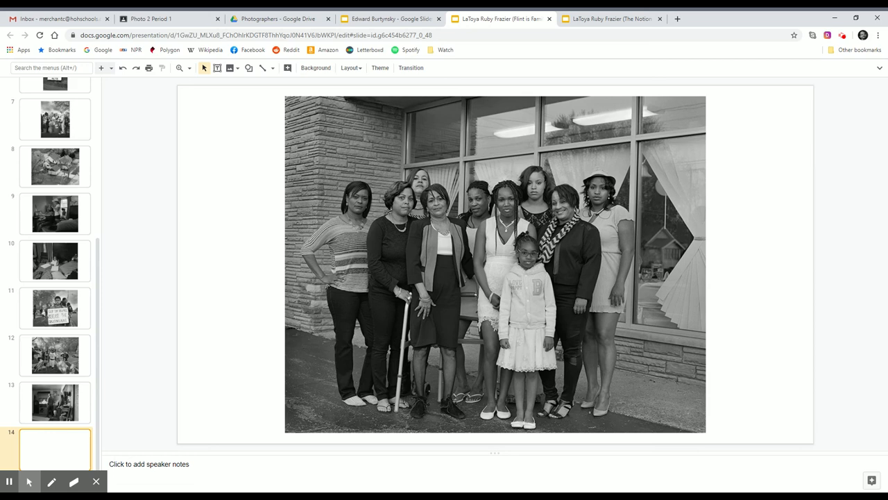
pyautogui.moveTo(794, 115)
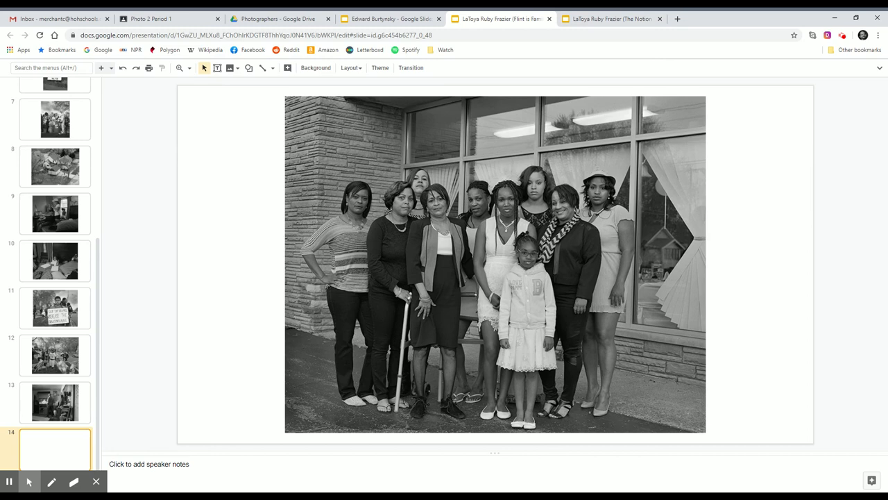
pyautogui.moveTo(805, 111)
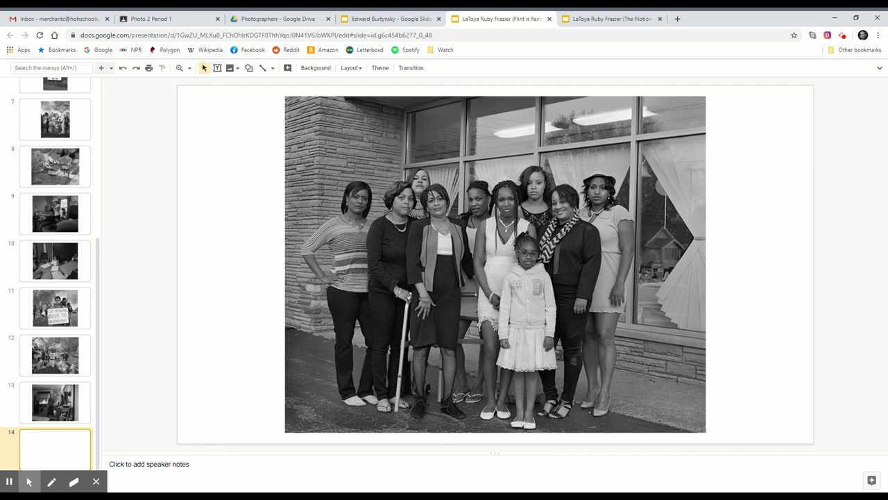
pyautogui.moveTo(829, 94)
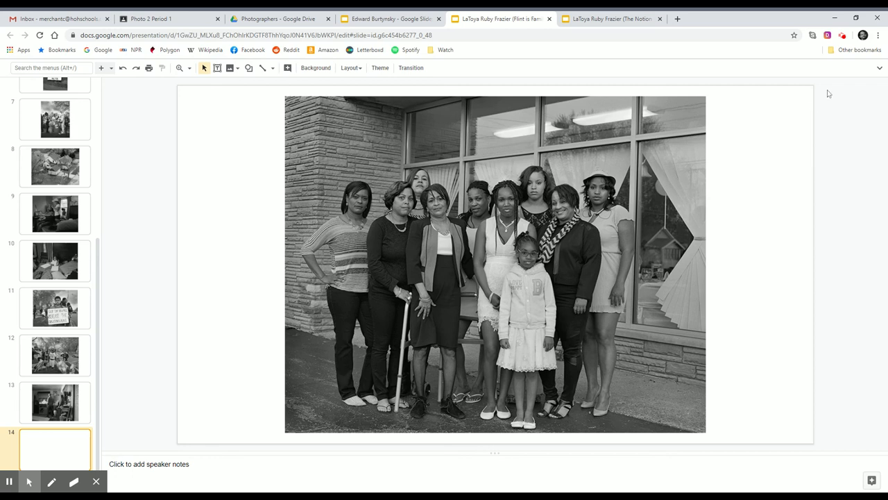